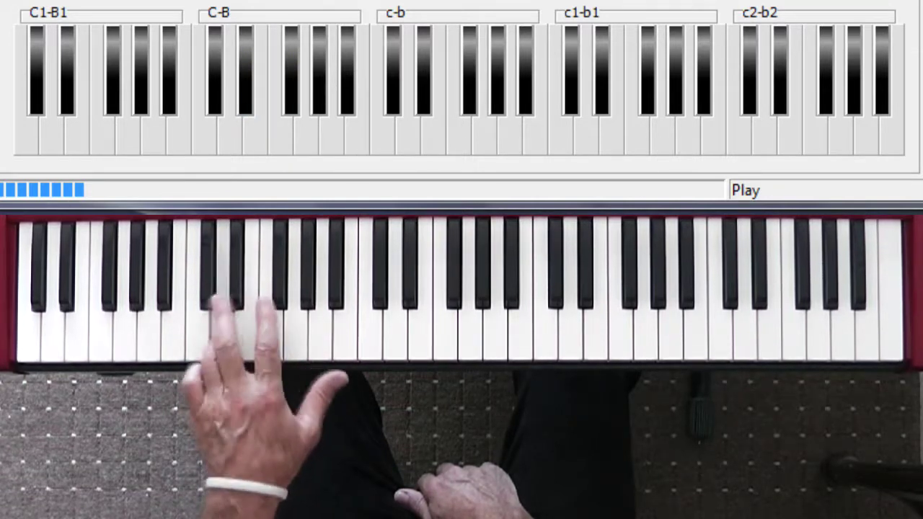
{"action": "left_click", "coordinate": [230, 87]}
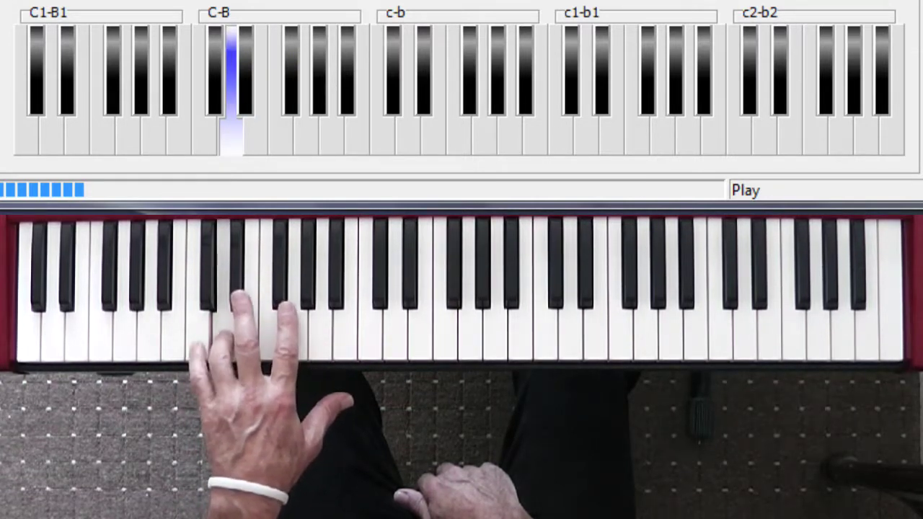